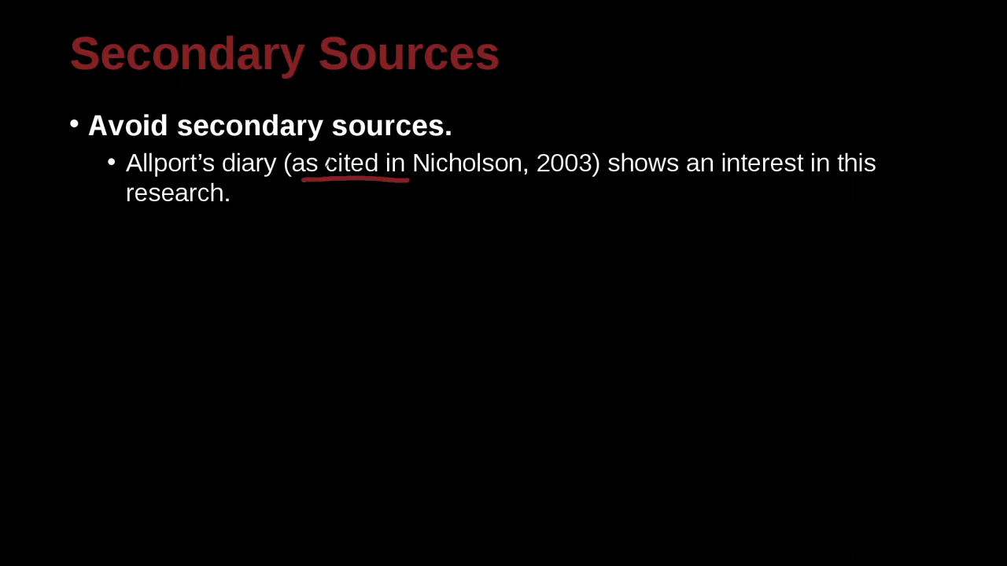
# Draw a short red pen underline beneath the start of 'Allport's' in the example sentence
pyautogui.moveTo(123, 179); pyautogui.dragTo(149, 179)
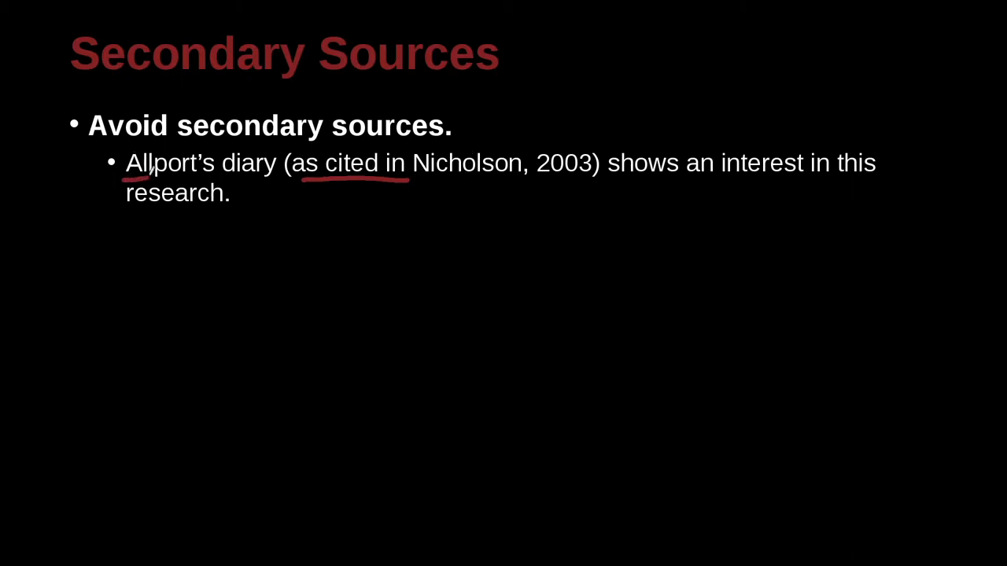